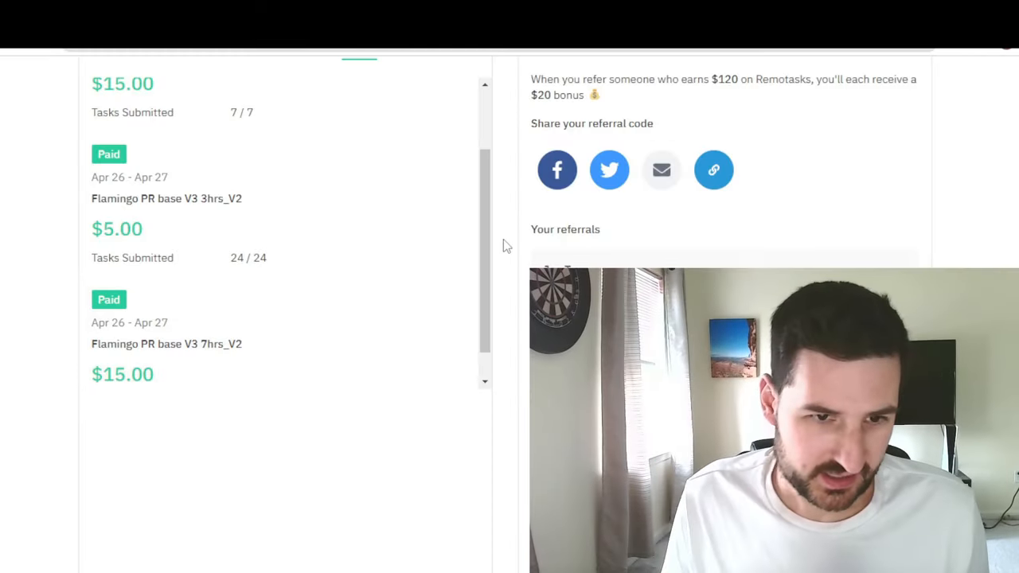
# Step: Scroll past bonuses and referrals to the April 26–27 sessions table with task counts
pyautogui.scroll(-3)
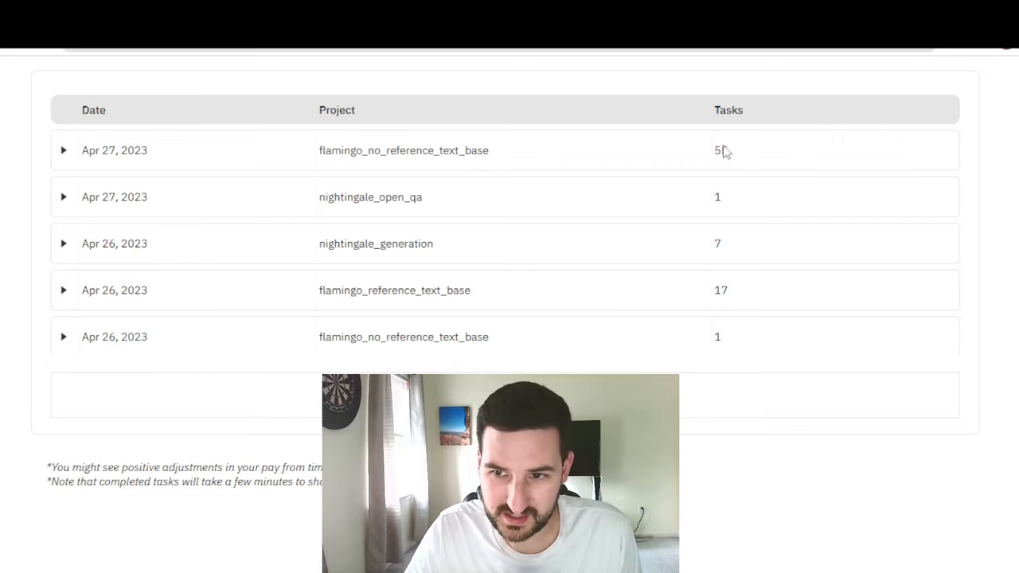
# Step: Expand the 55-task Apr 27 flamingo_no_reference_text_base session to show per-task payouts
pyautogui.click(63, 150)
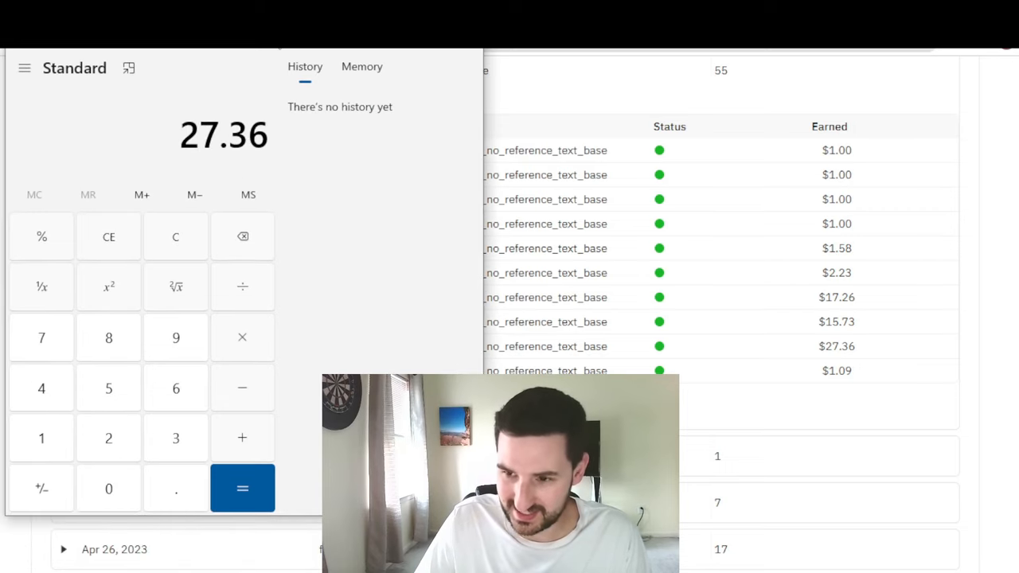
# Step: Total the $27.36, $15.73 and $17.26 payouts to 60.35 and minimize the calculator
pyautogui.click(242, 487)
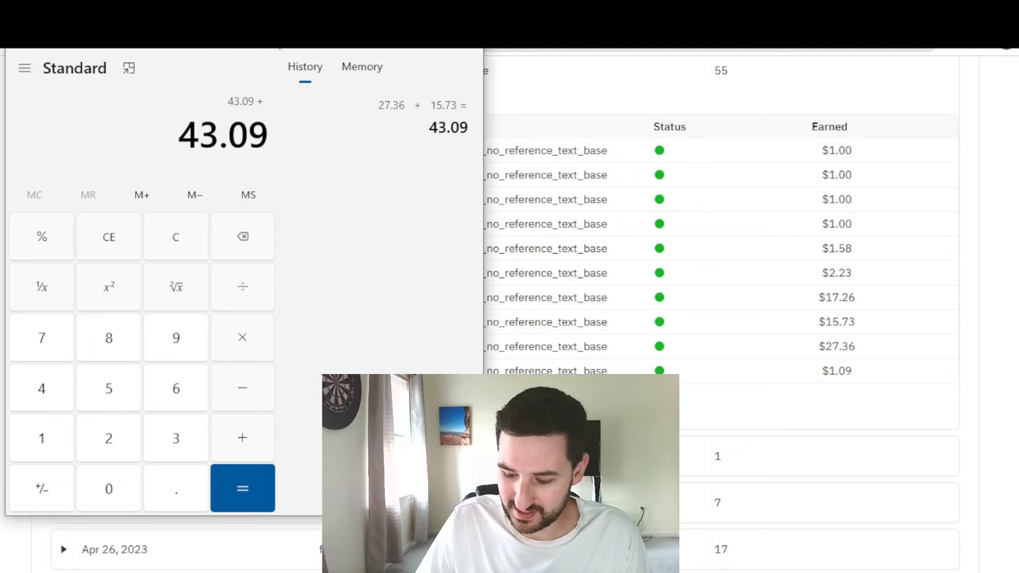
pyautogui.click(242, 487)
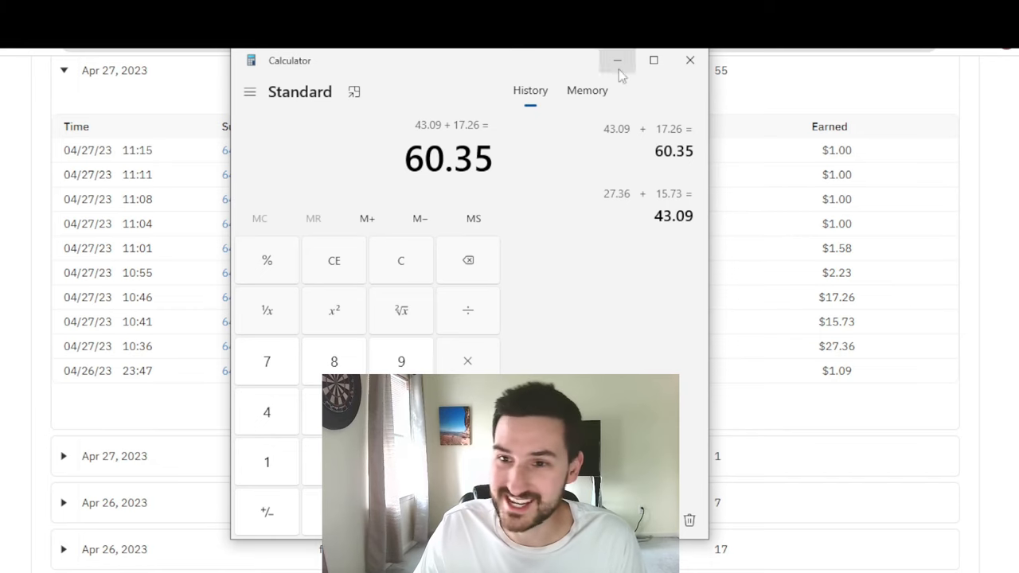
pyautogui.click(618, 60)
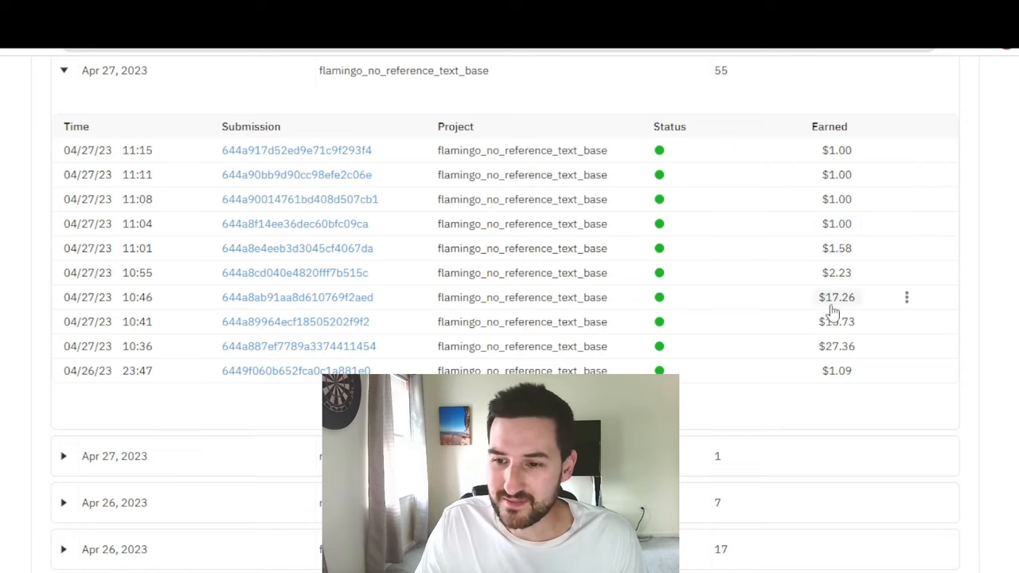
pyautogui.moveTo(841, 327)
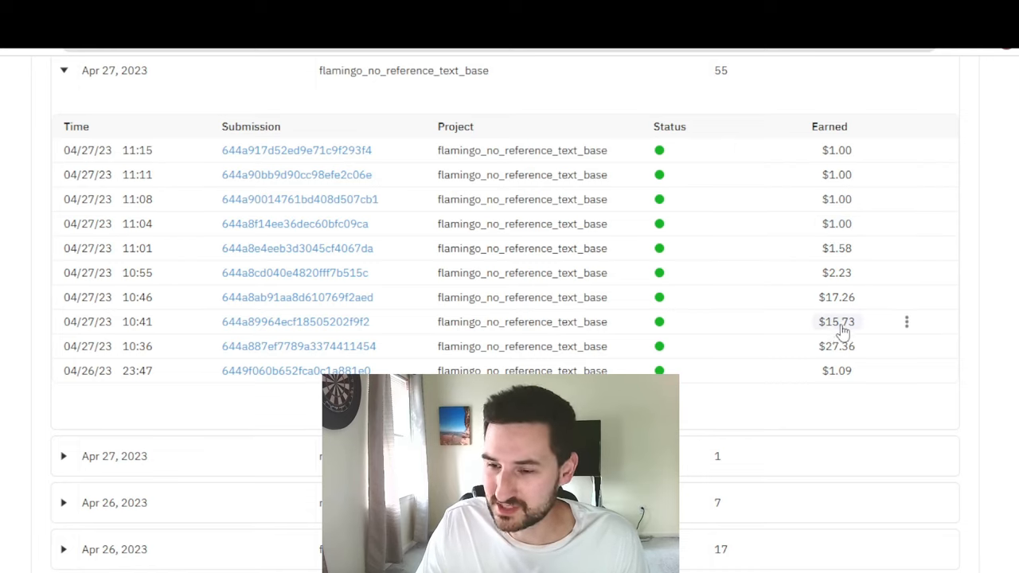
pyautogui.moveTo(879, 319)
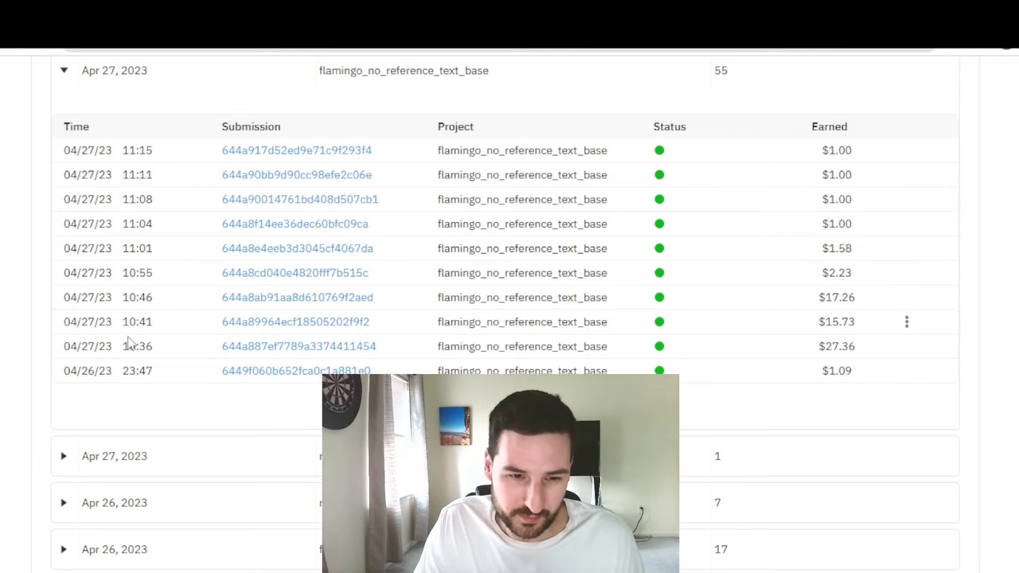
pyautogui.moveTo(159, 352)
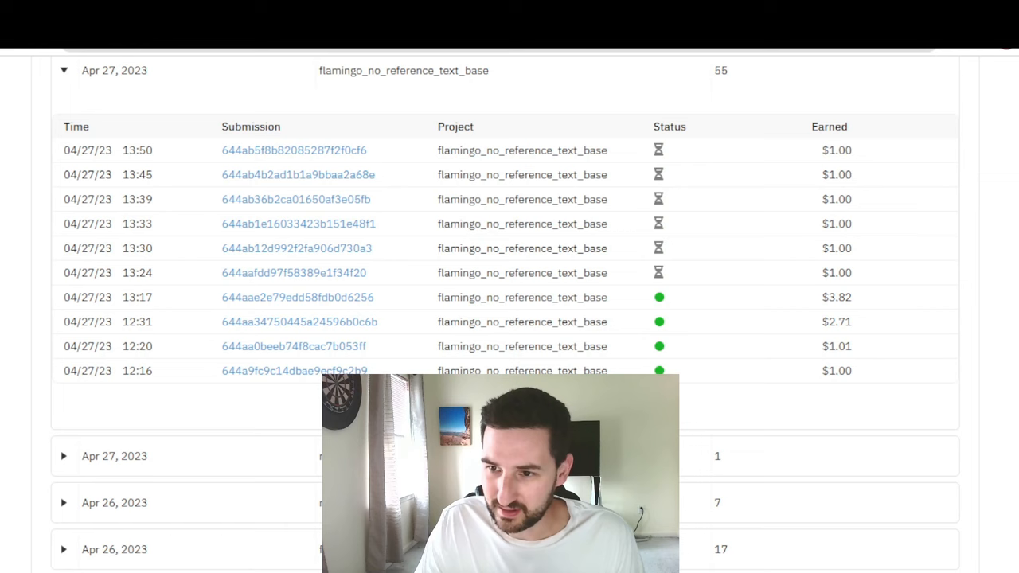
# Step: Scroll the Apr 27 task log to the newest 14:46–15:50 tasks at $1.00 each
pyautogui.scroll(-3)
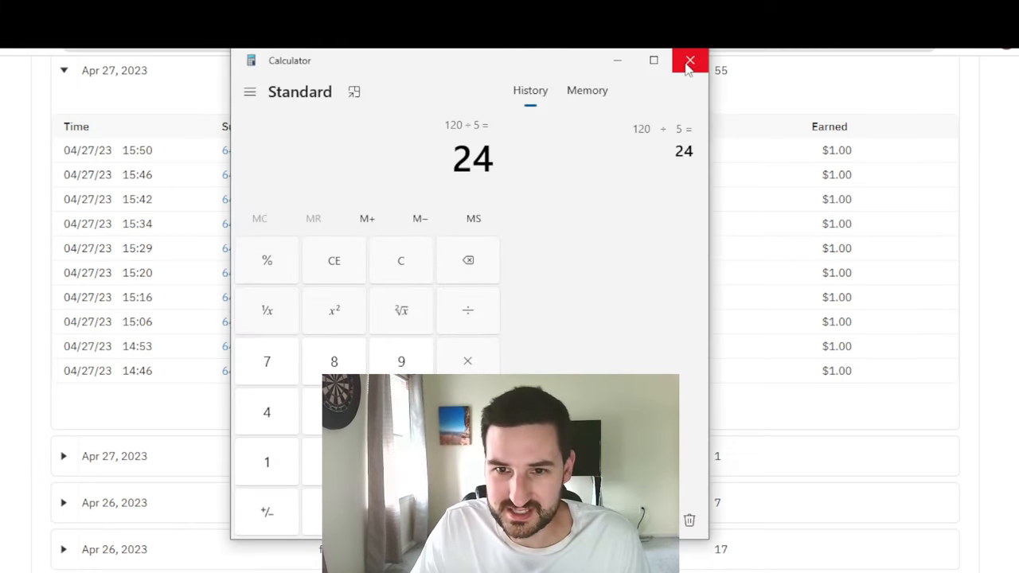
# Step: Close the calculator, leaving the pending 14:46–15:50 tasks at $1.00 visible
pyautogui.click(689, 61)
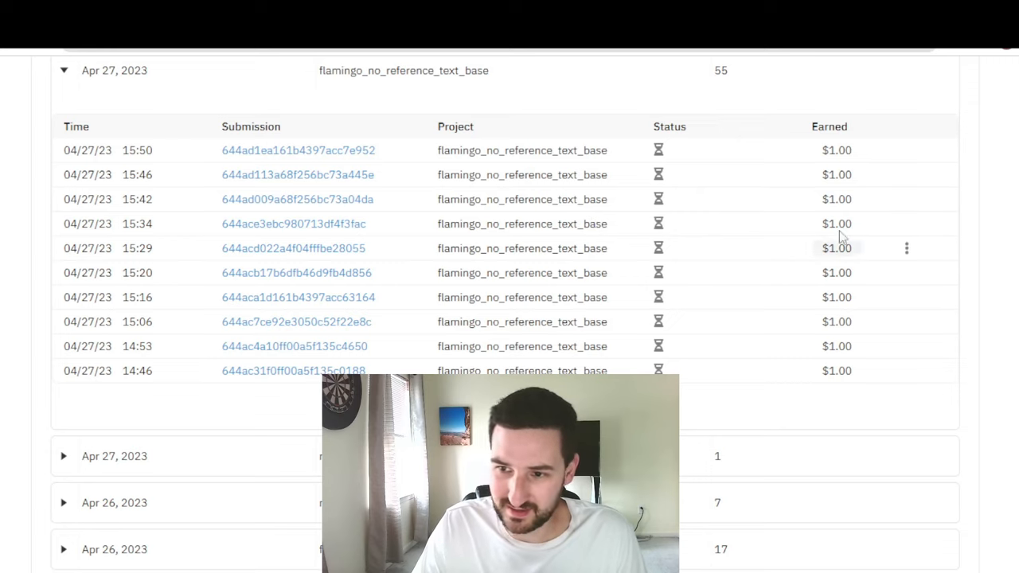
pyautogui.moveTo(873, 179)
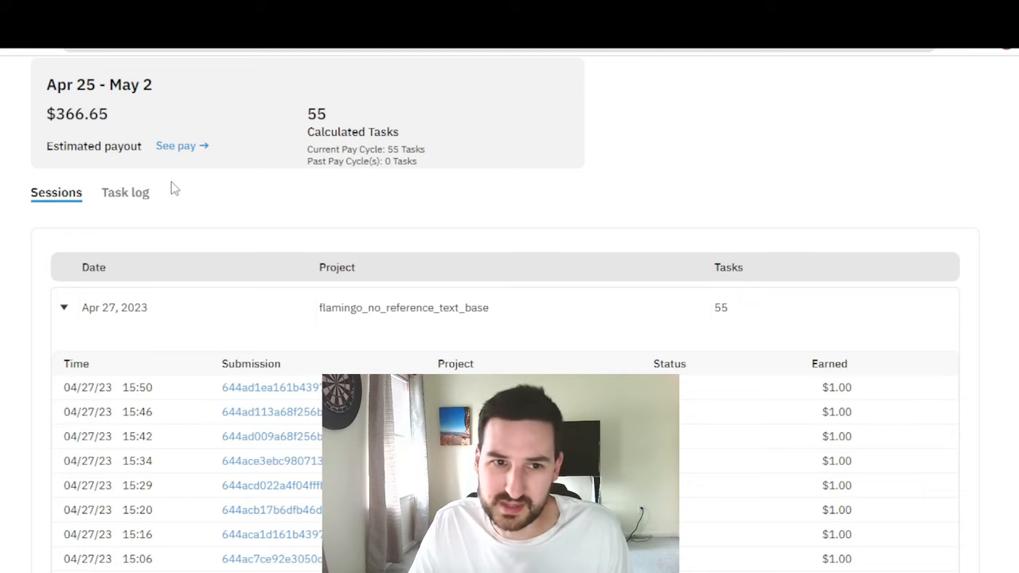
pyautogui.moveTo(331, 188)
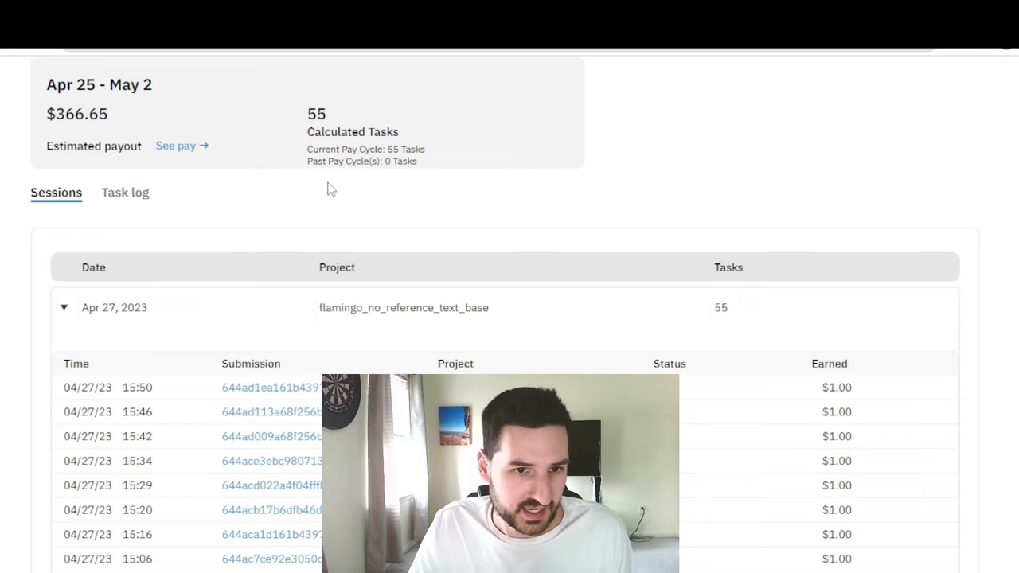